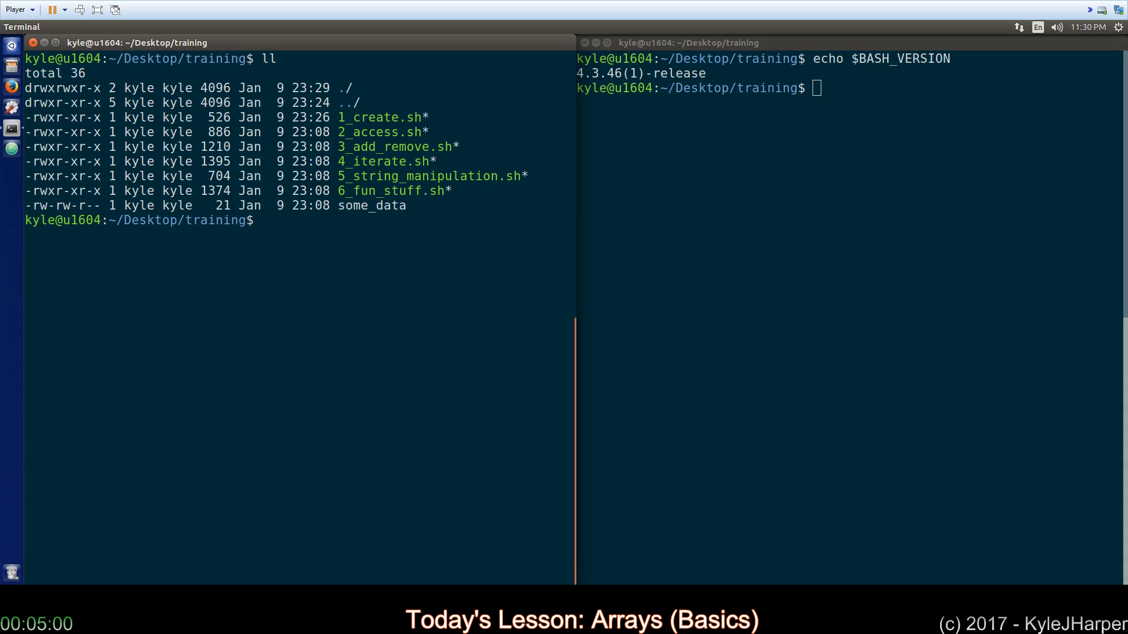
# Step: Open 1_create.sh in vim from the left terminal pane
pyautogui.write('vo,')
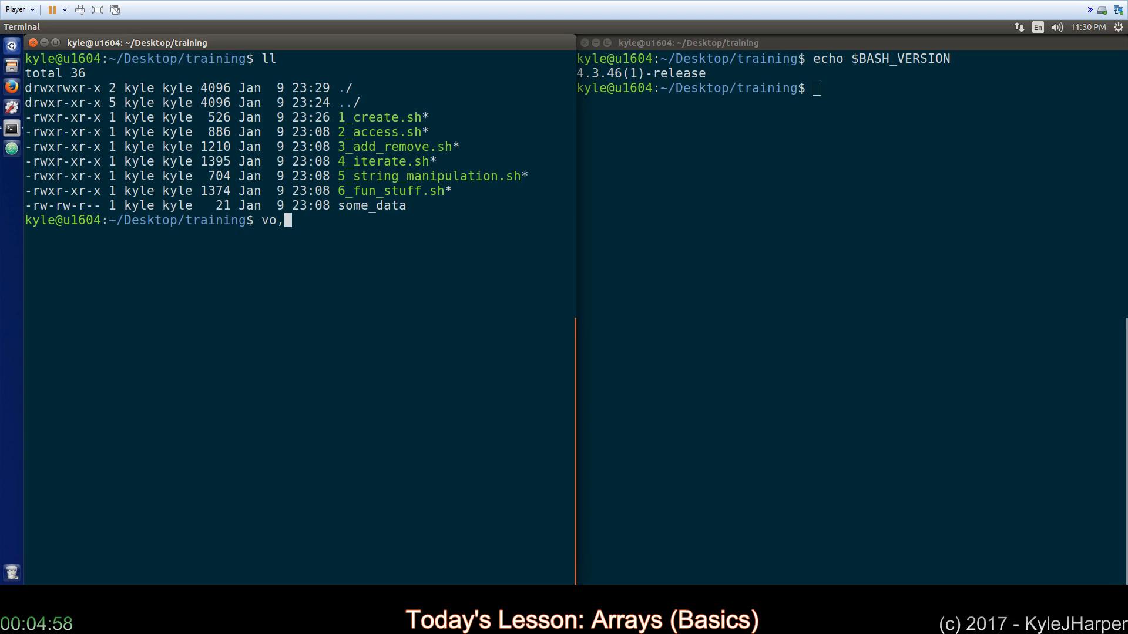
pyautogui.write('vim 1_create.sh')
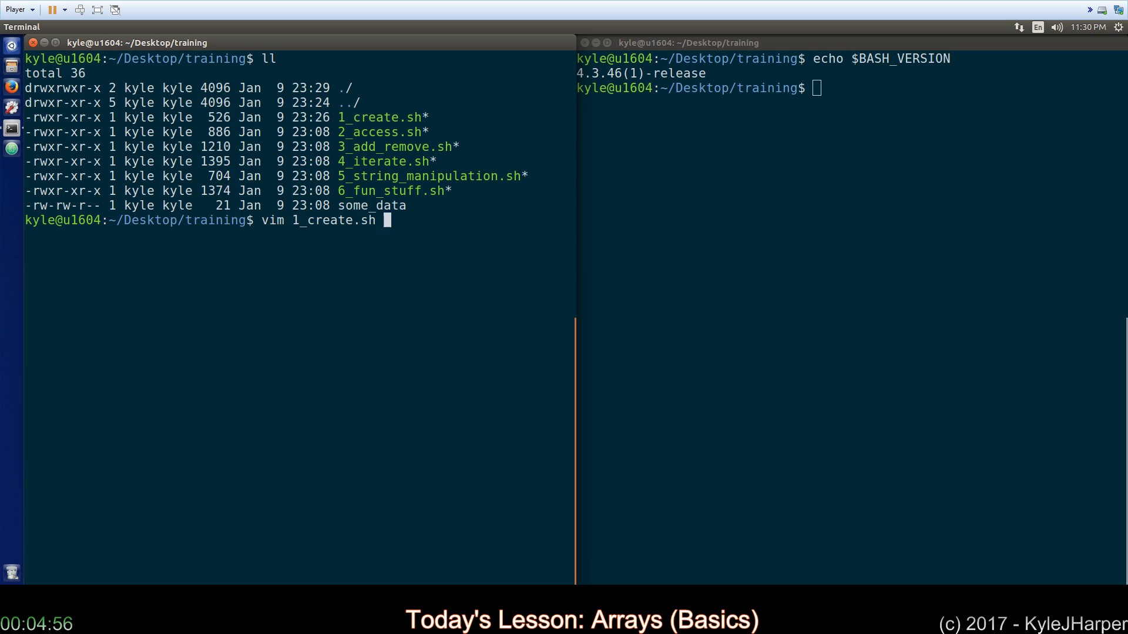
pyautogui.press('Return')
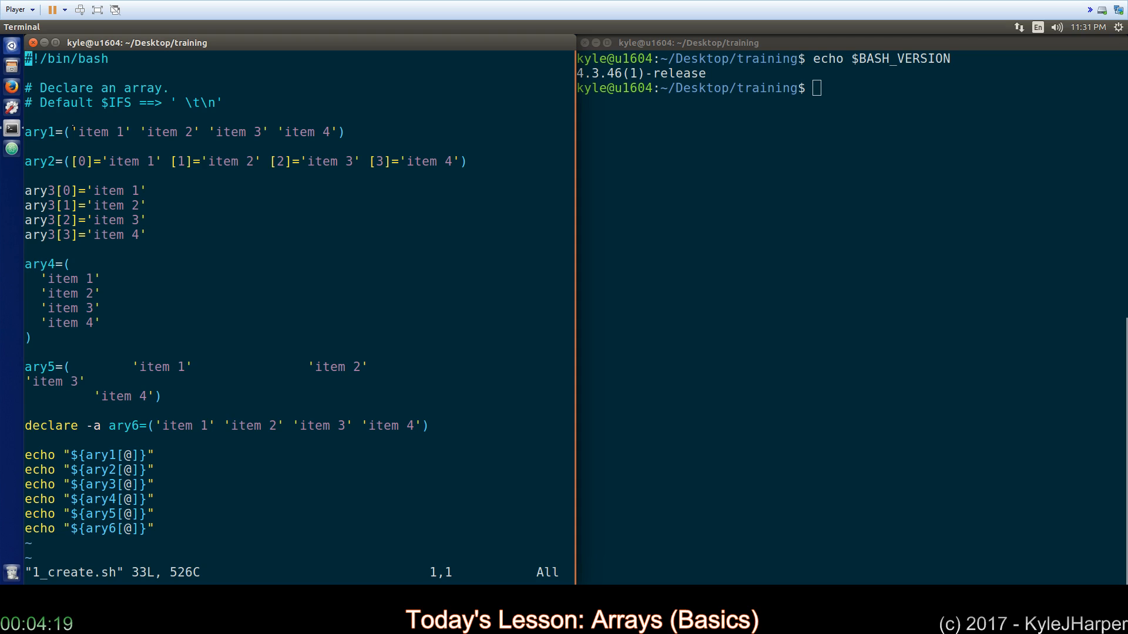
# Step: Highlight words in the array declaration lines while reading 1_create.sh
pyautogui.doubleClick(94, 131)
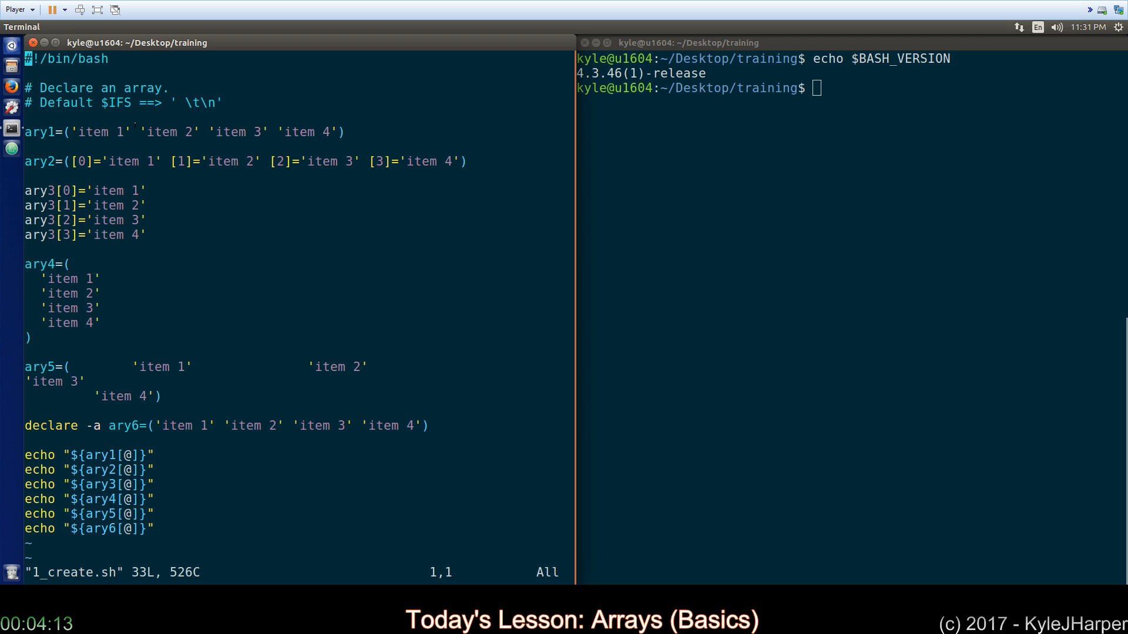
pyautogui.doubleClick(89, 131)
pyautogui.write('vim 2')
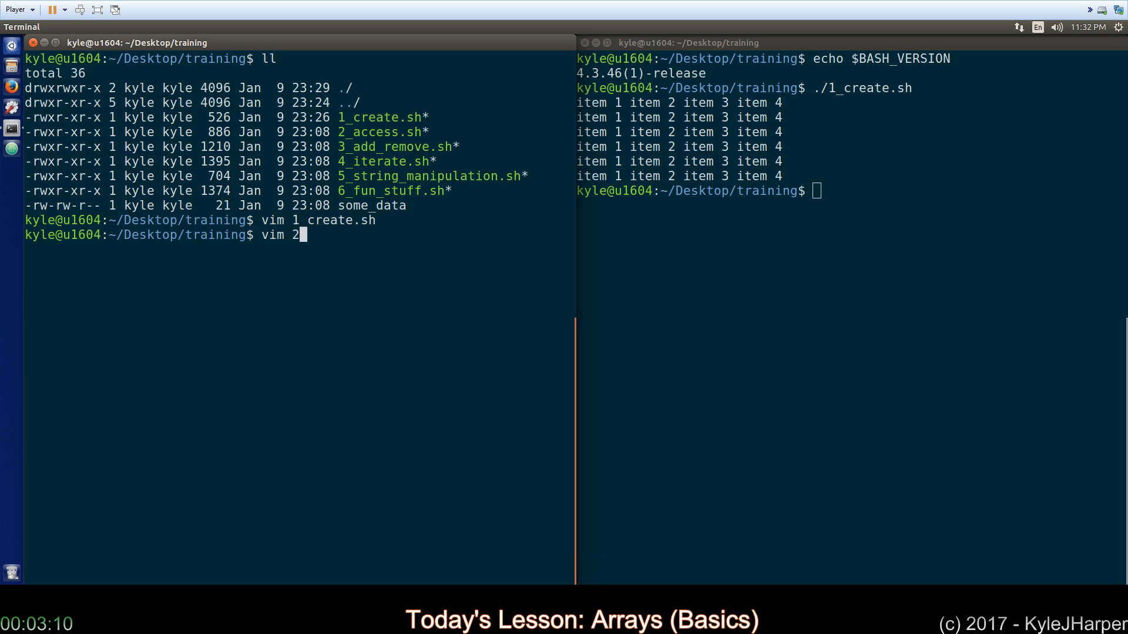
# Step: Open 2_access.sh in vim to view the element-access examples
pyautogui.press('Return')
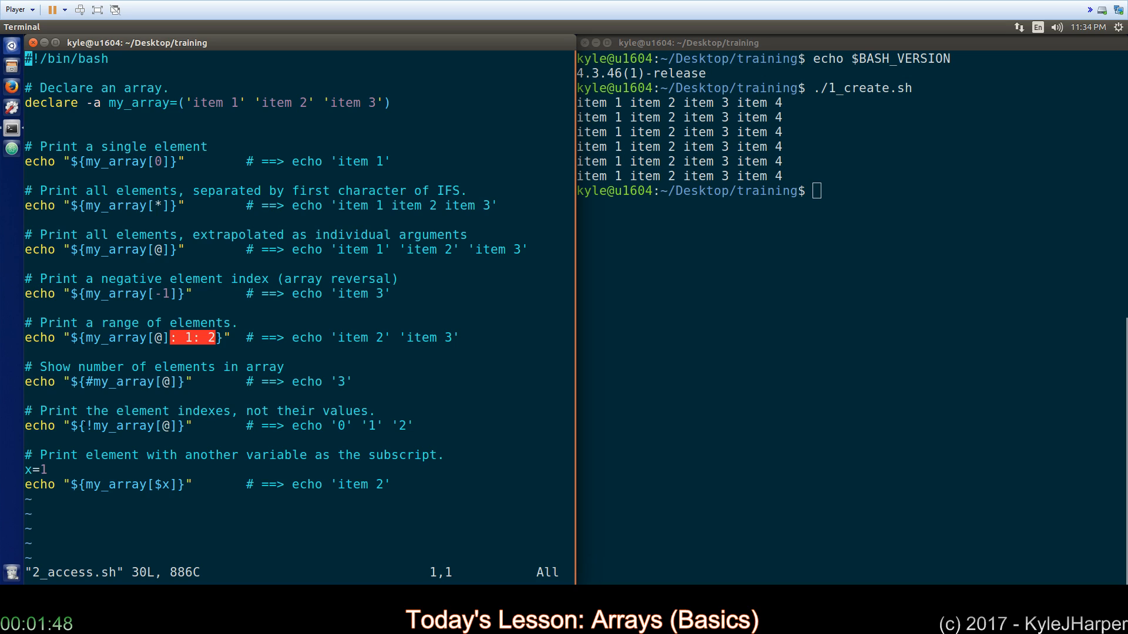
pyautogui.moveTo(86, 425)
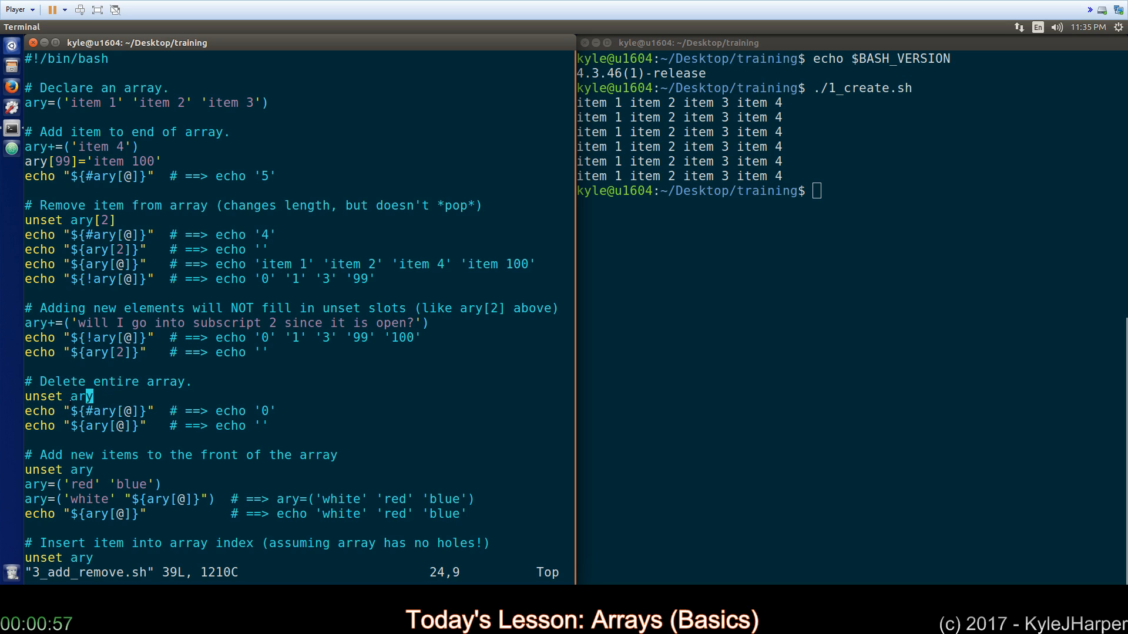
# Step: Mark the word ary in the delete-array line and scroll to the file's end
pyautogui.doubleClick(81, 396)
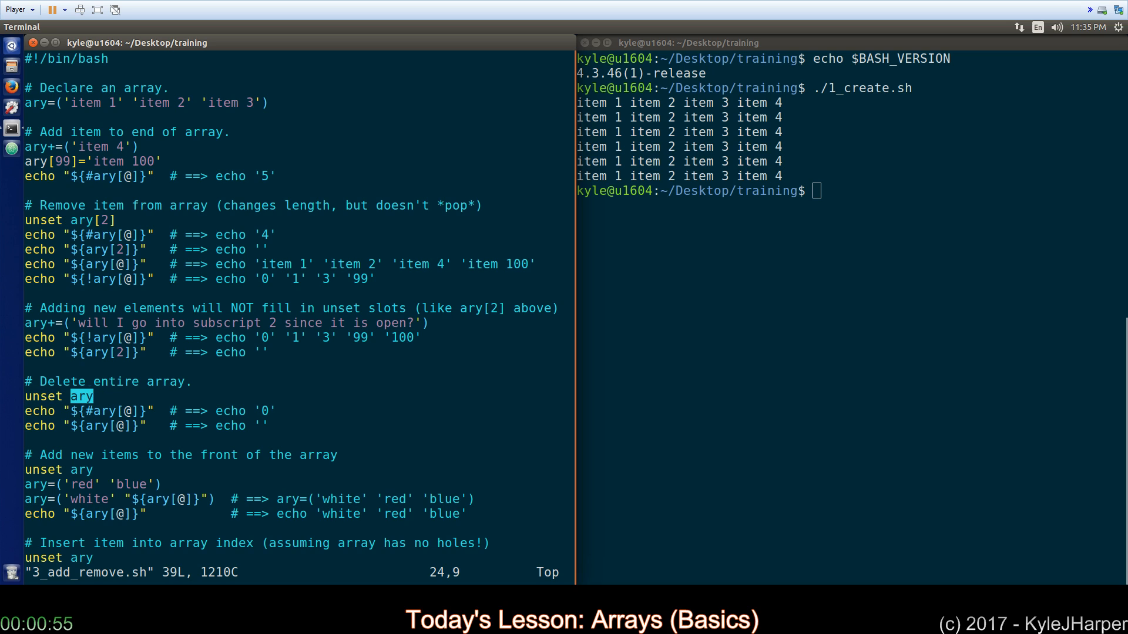
pyautogui.scroll(-3)
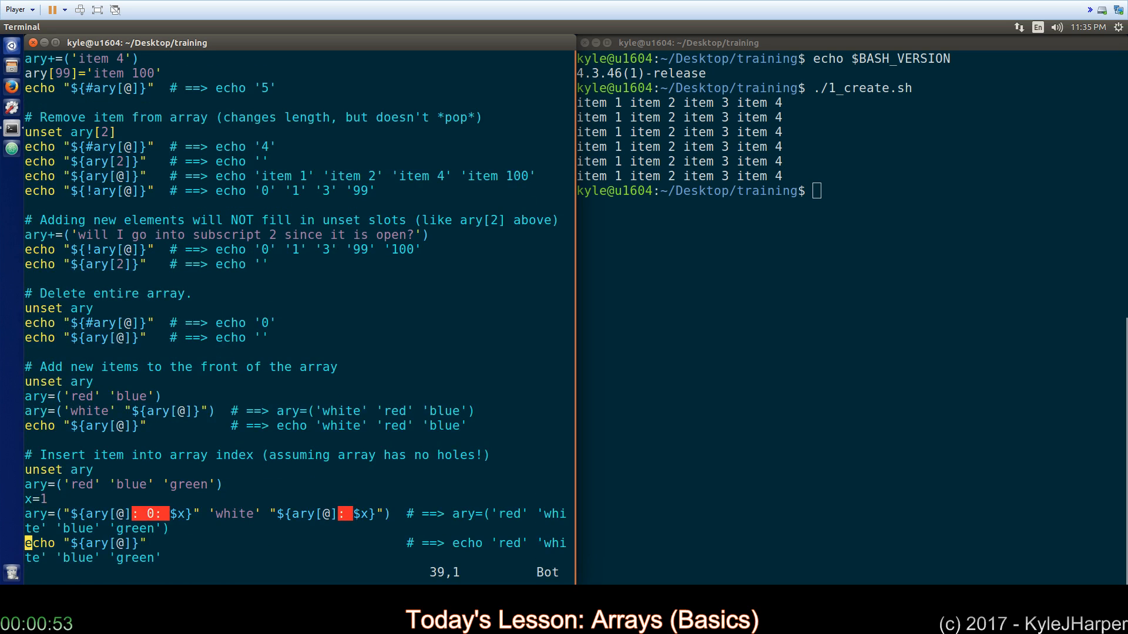